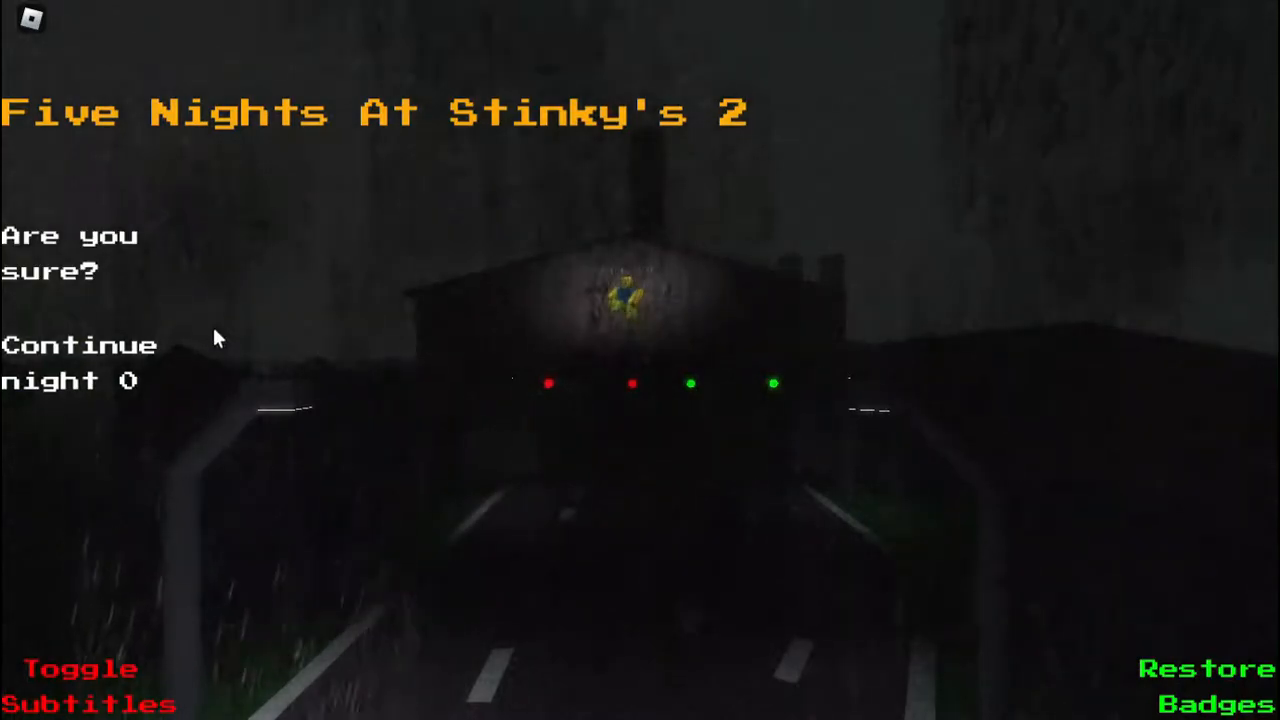
Step: Confirm 'Continue night 0' so the night starts in the office
{"action": "left_click", "coordinate": [80, 344]}
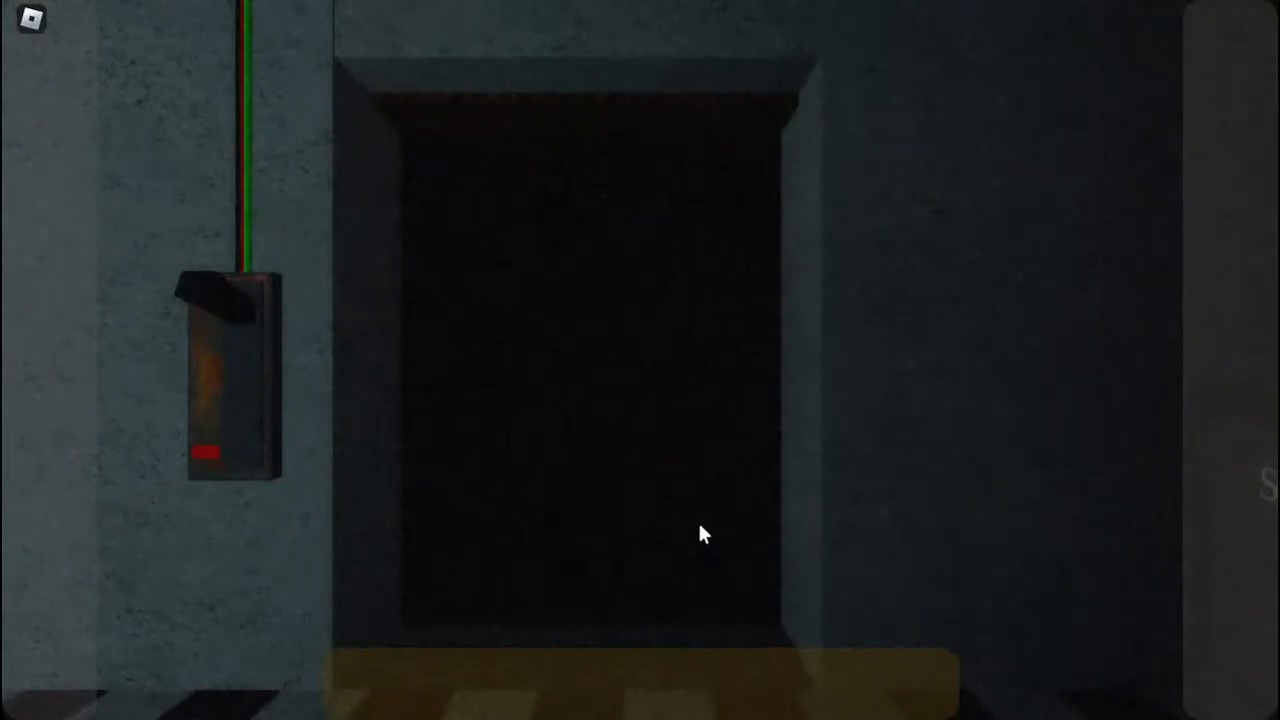
{"action": "mouse_move", "coordinate": [710, 708]}
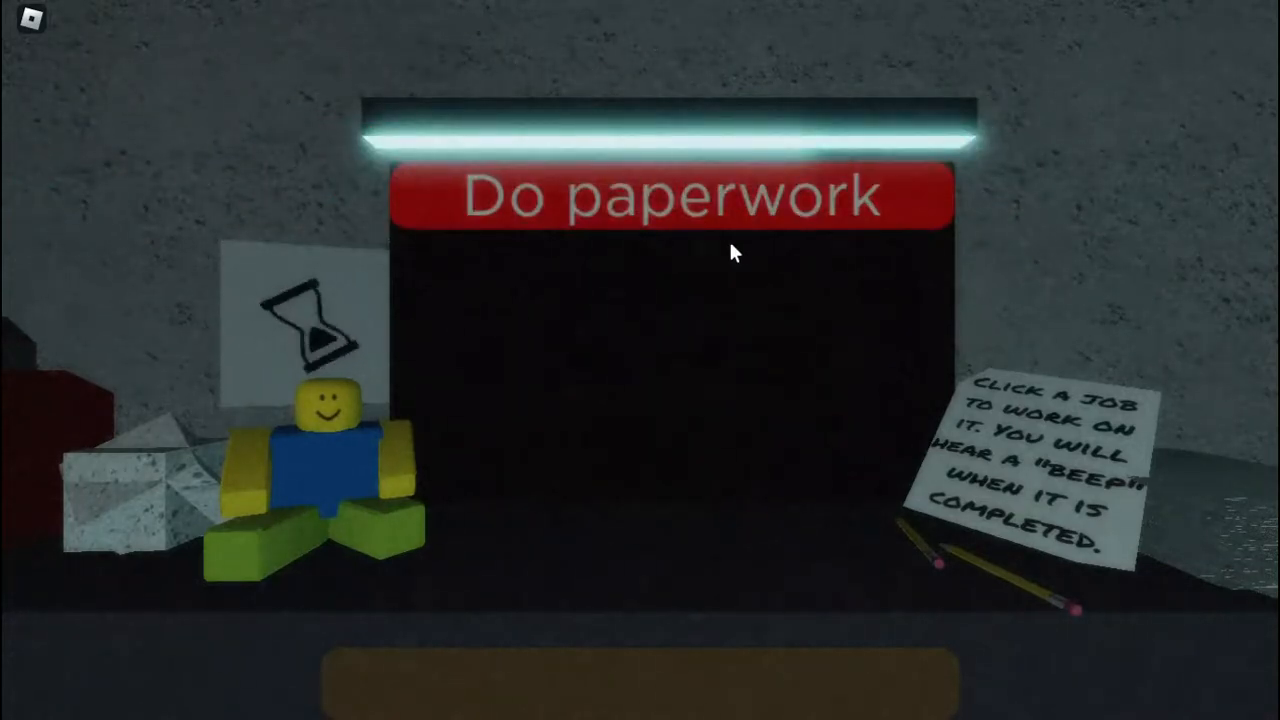
{"action": "mouse_move", "coordinate": [724, 408]}
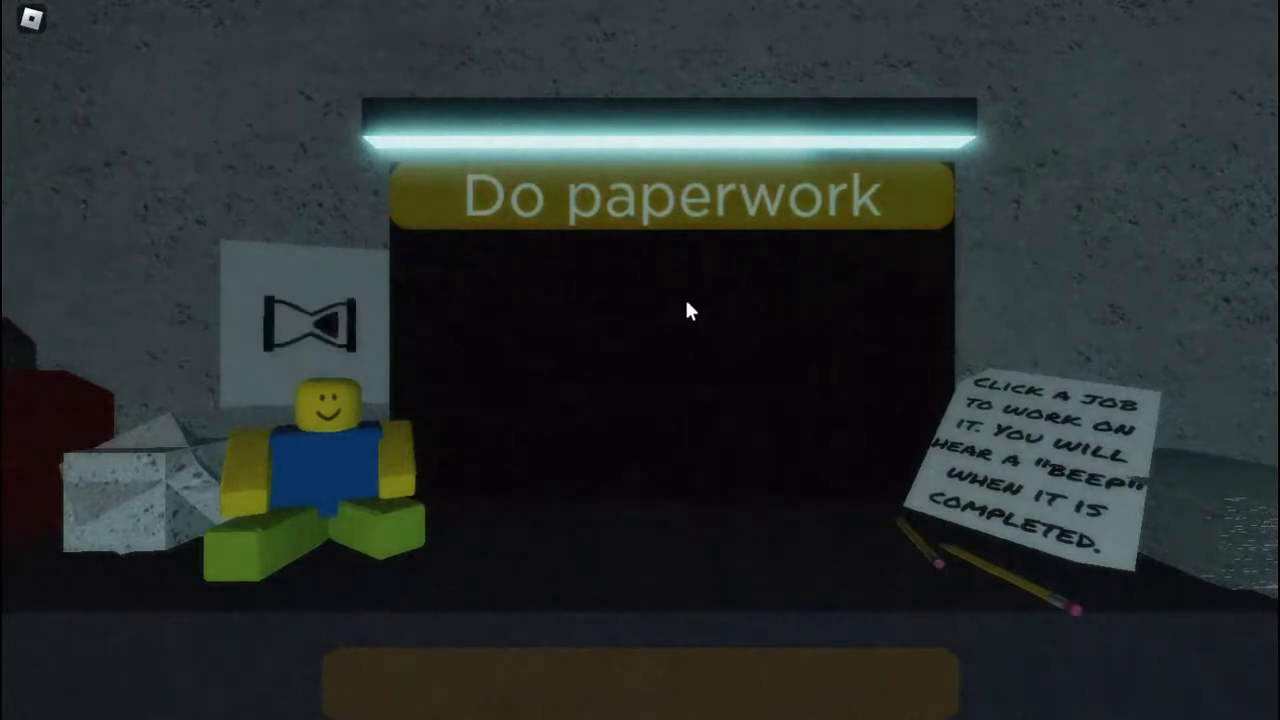
{"action": "left_click", "coordinate": [676, 196]}
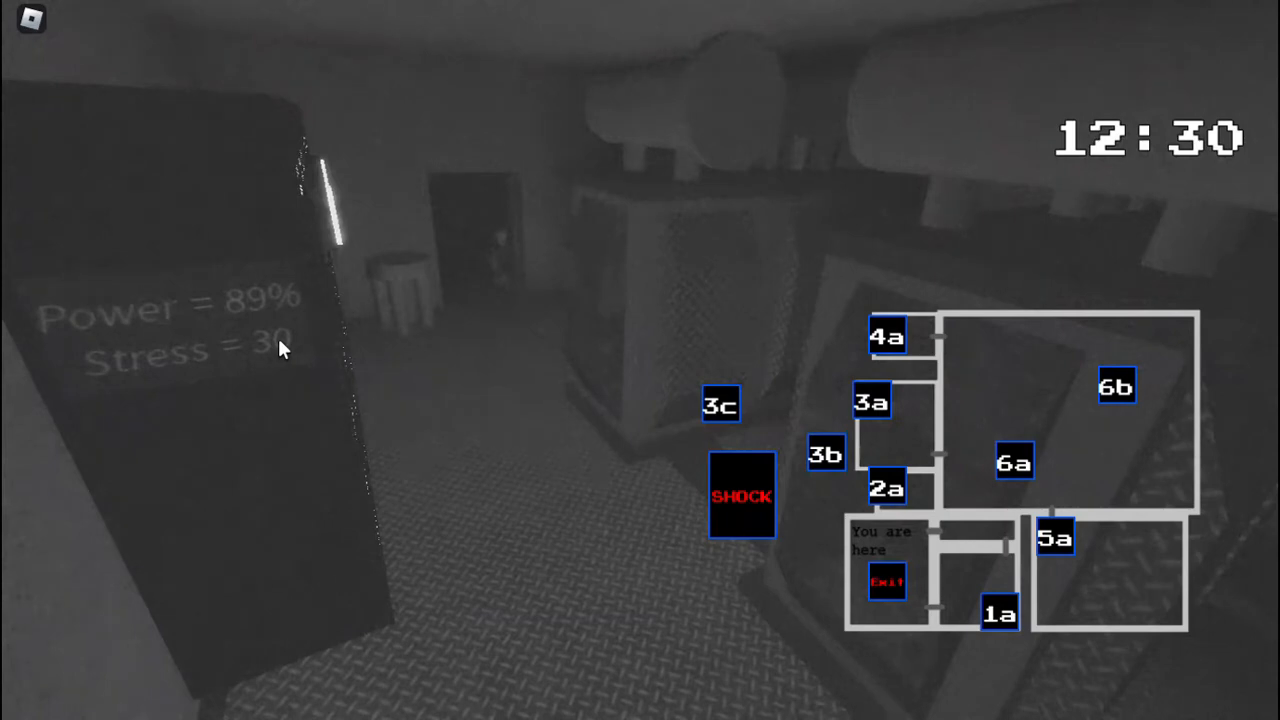
{"action": "mouse_move", "coordinate": [282, 312]}
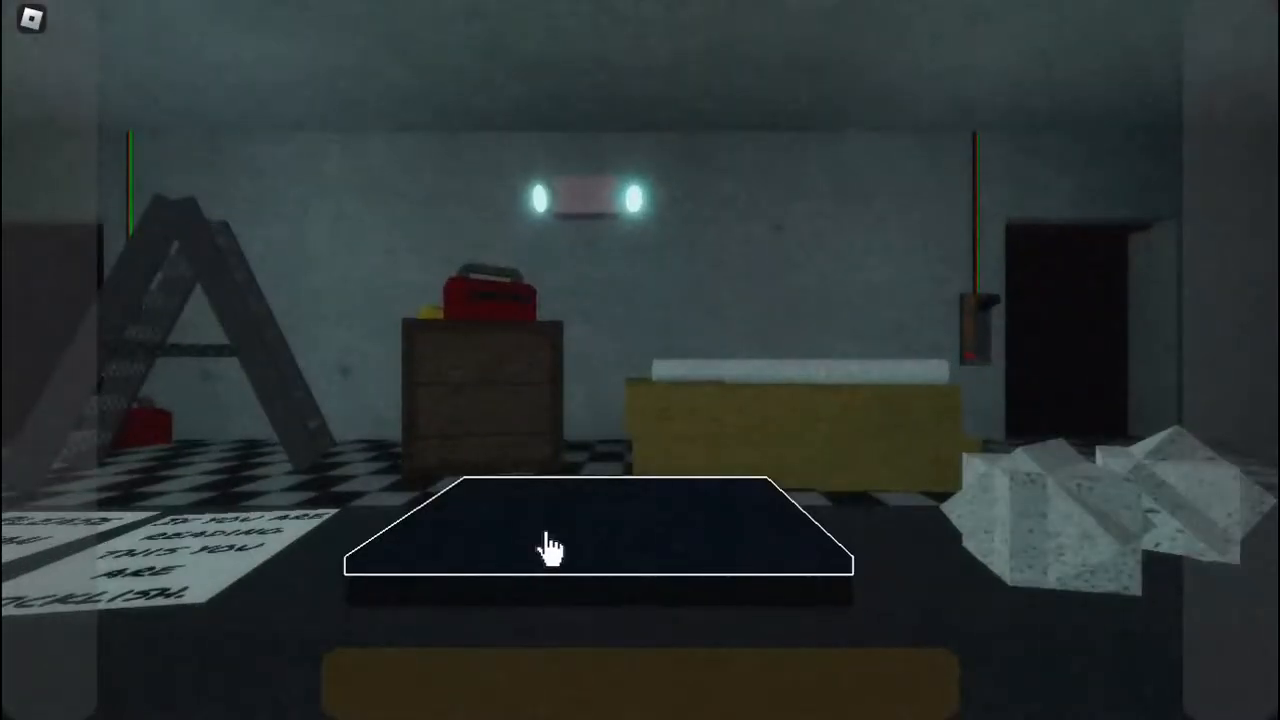
{"action": "mouse_move", "coordinate": [752, 316]}
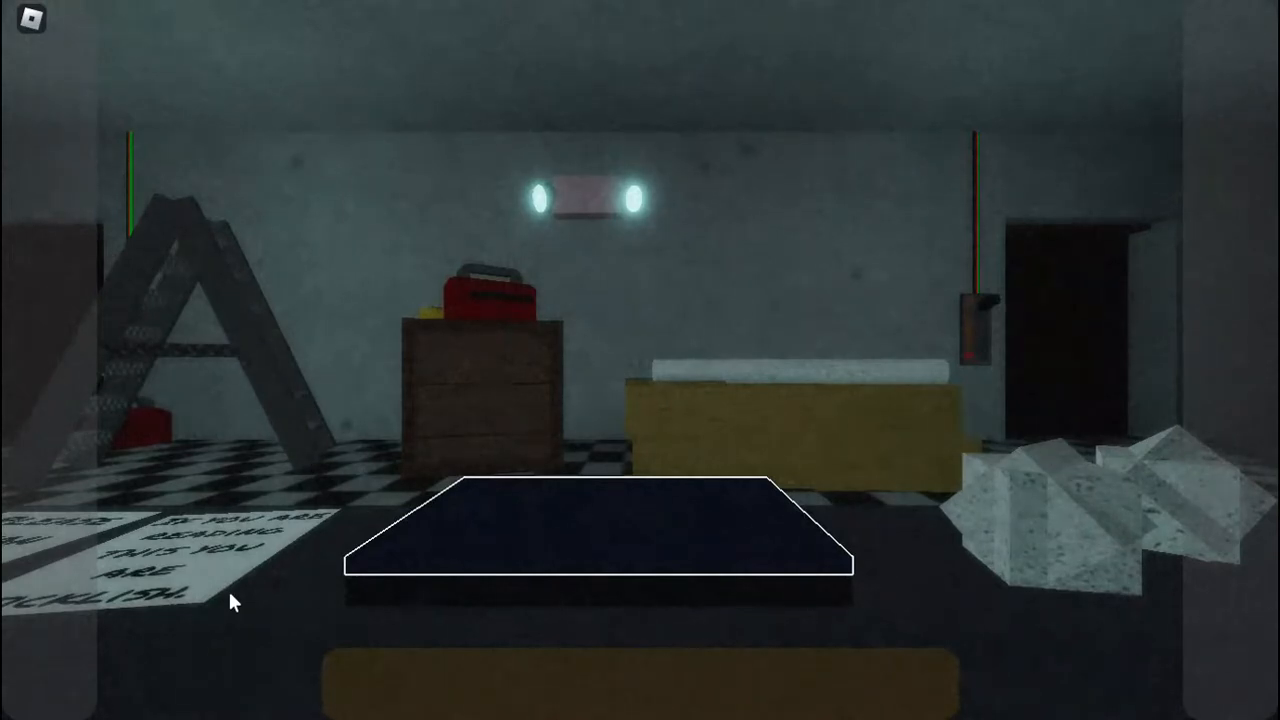
{"action": "mouse_move", "coordinate": [920, 556]}
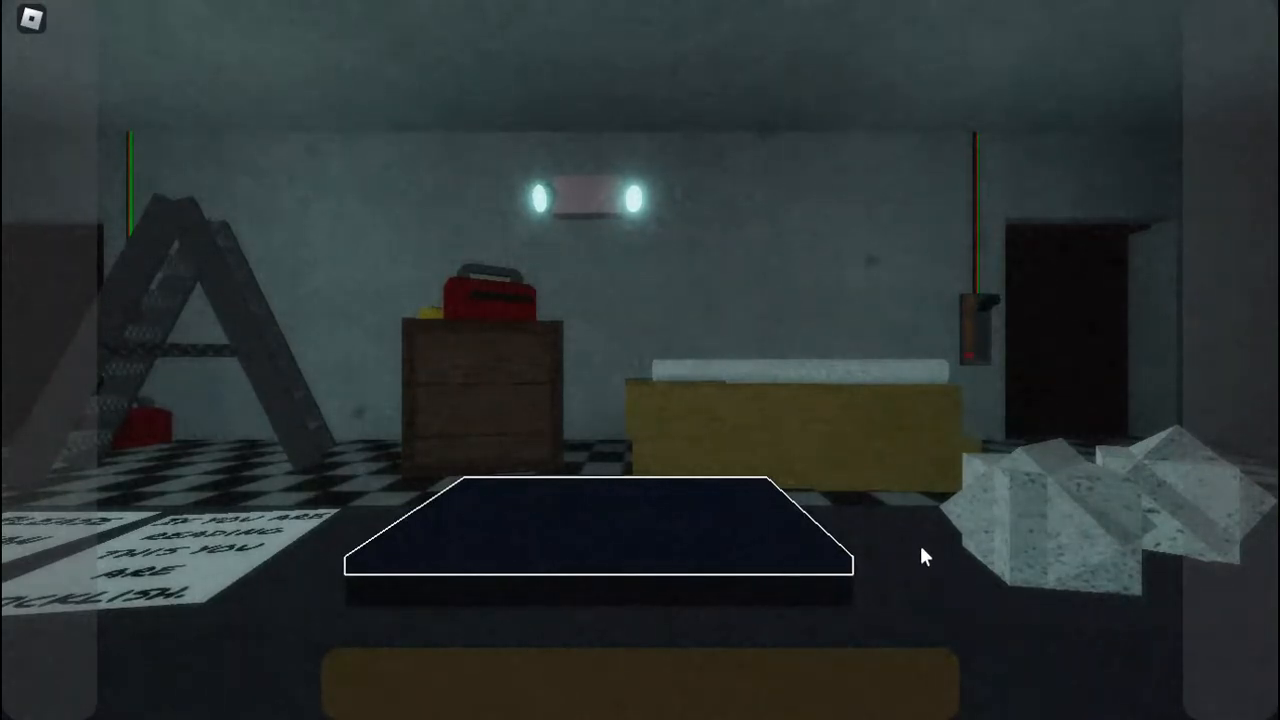
{"action": "mouse_move", "coordinate": [730, 604]}
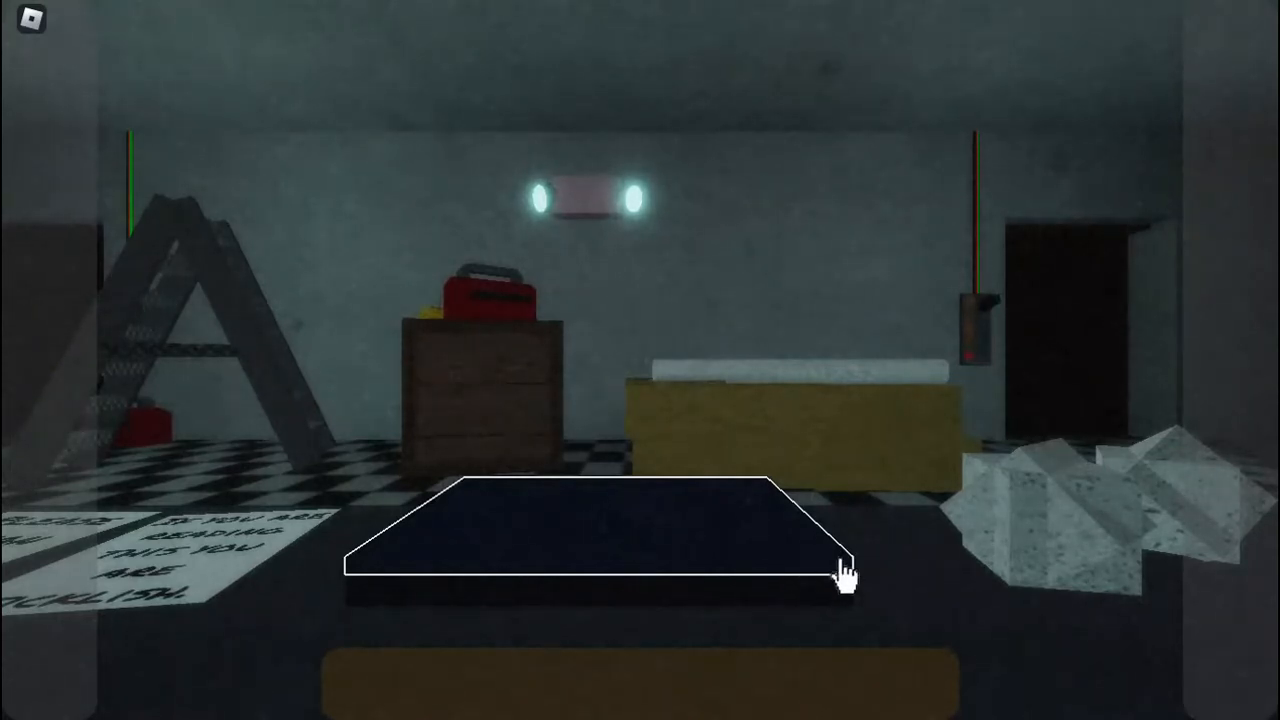
{"action": "mouse_move", "coordinate": [782, 588]}
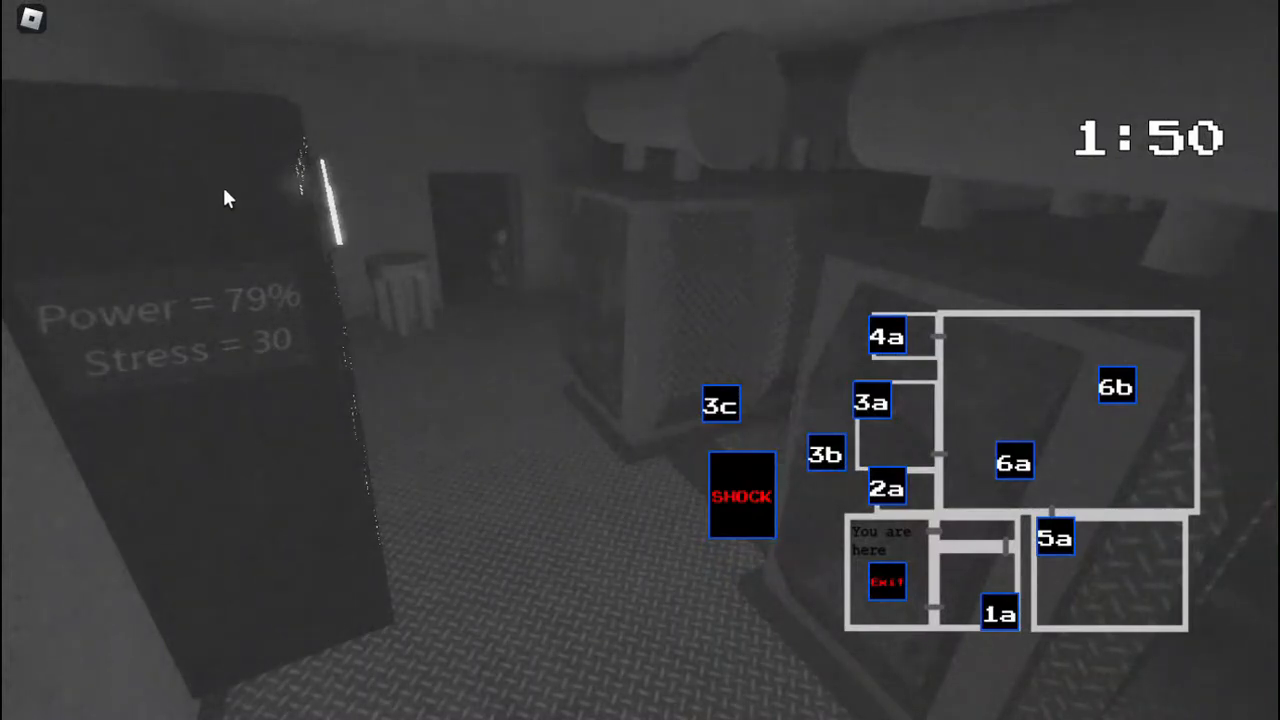
{"action": "mouse_move", "coordinate": [438, 150]}
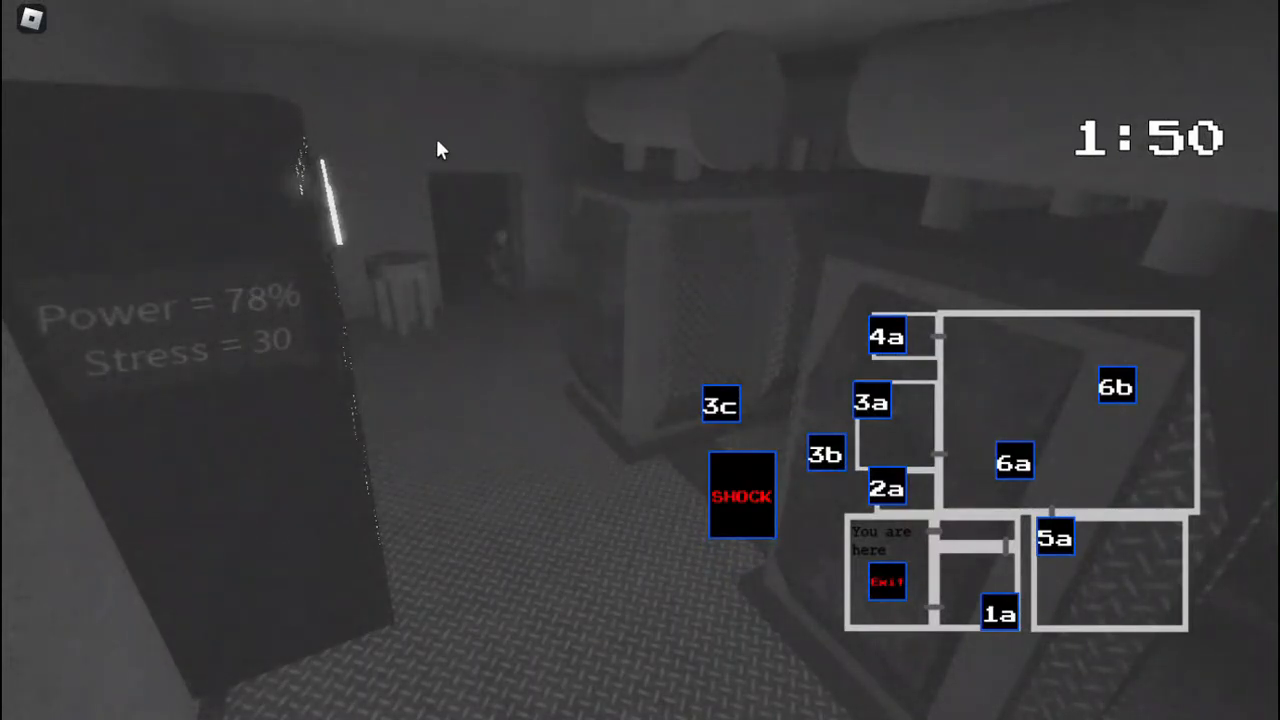
{"action": "mouse_move", "coordinate": [280, 350]}
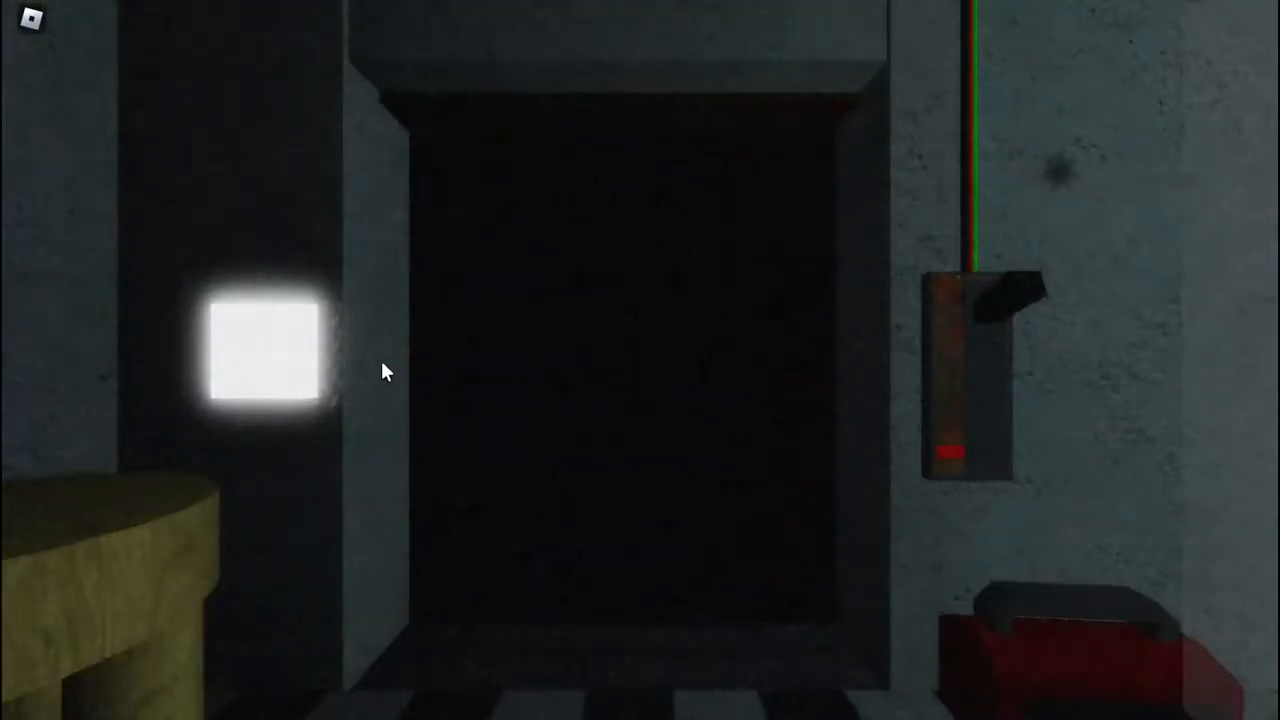
{"action": "left_click", "coordinate": [268, 356]}
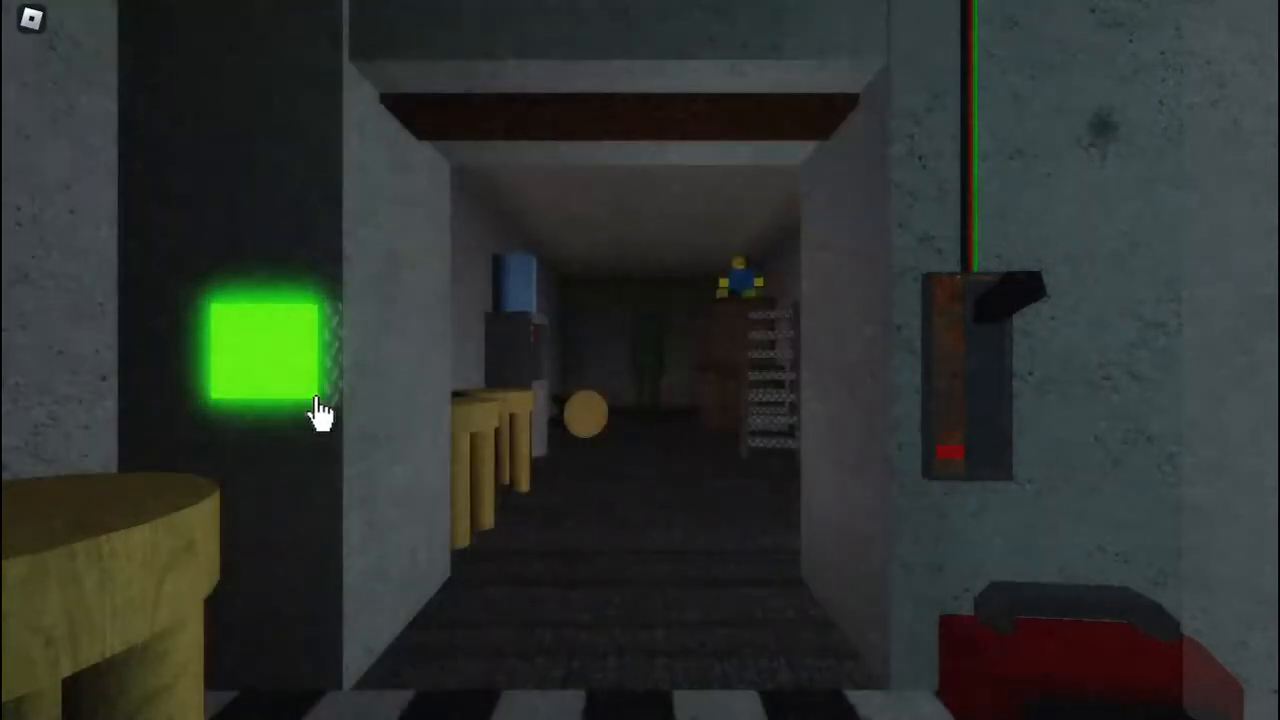
{"action": "left_click", "coordinate": [268, 350]}
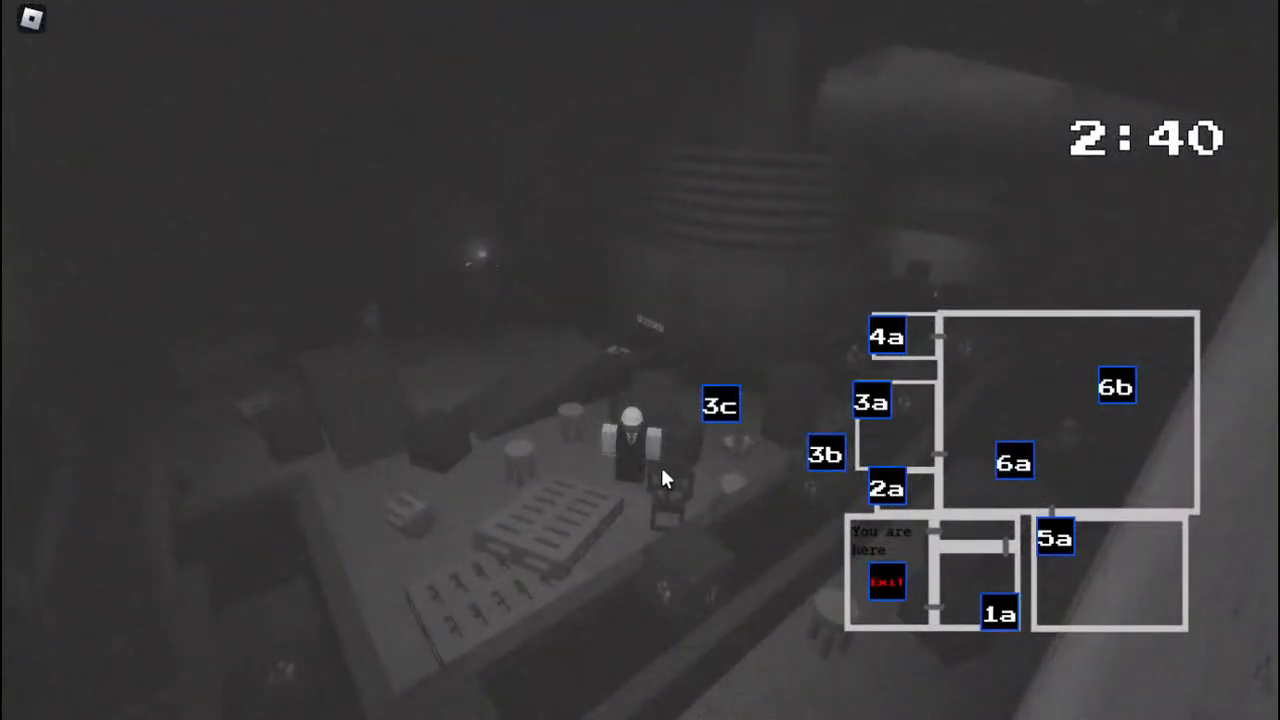
{"action": "mouse_move", "coordinate": [1010, 616]}
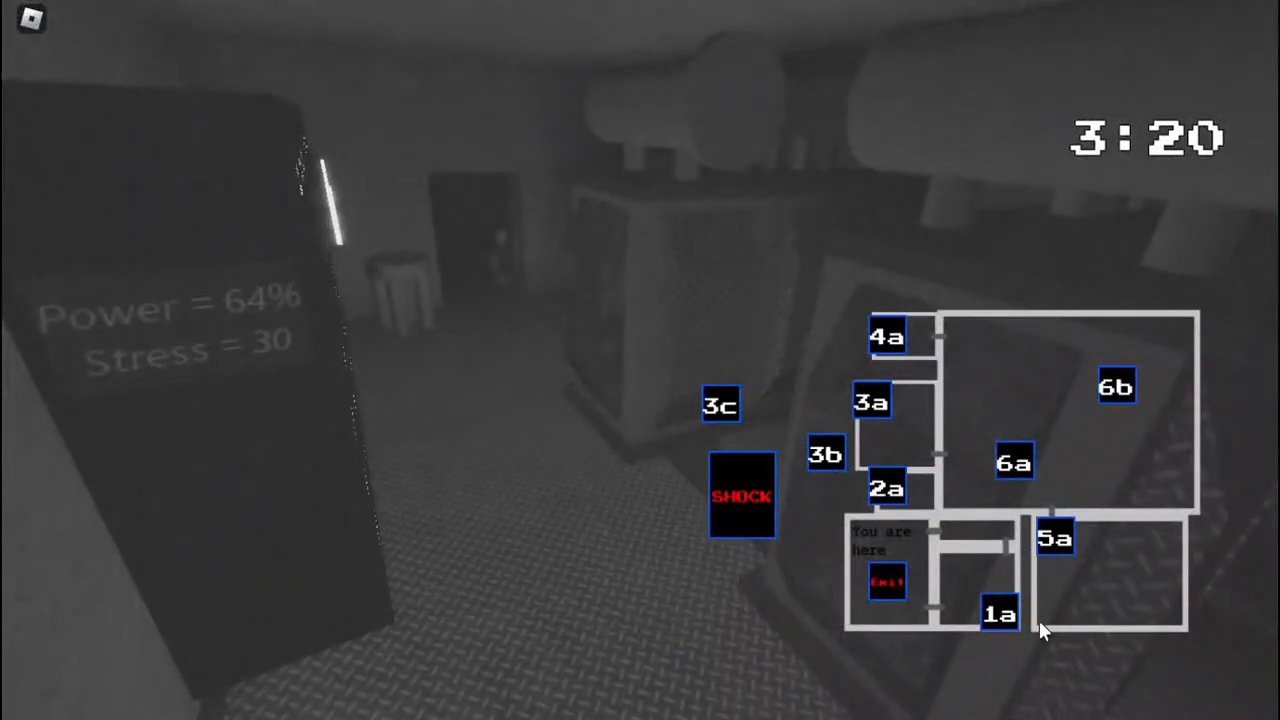
Step: Leave the camera monitor and return to the office with power at 64%
{"action": "left_click", "coordinate": [740, 496]}
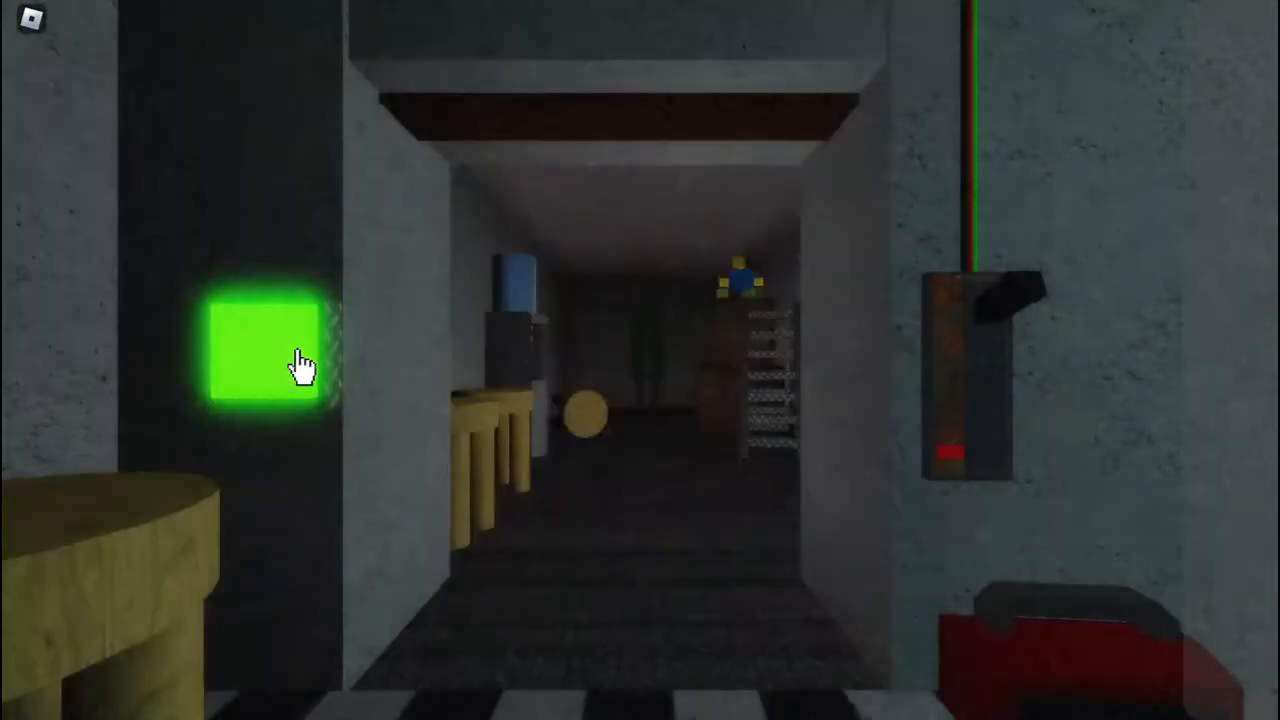
Step: Bring up the desk jobs and start the paperwork job
{"action": "left_click", "coordinate": [264, 356]}
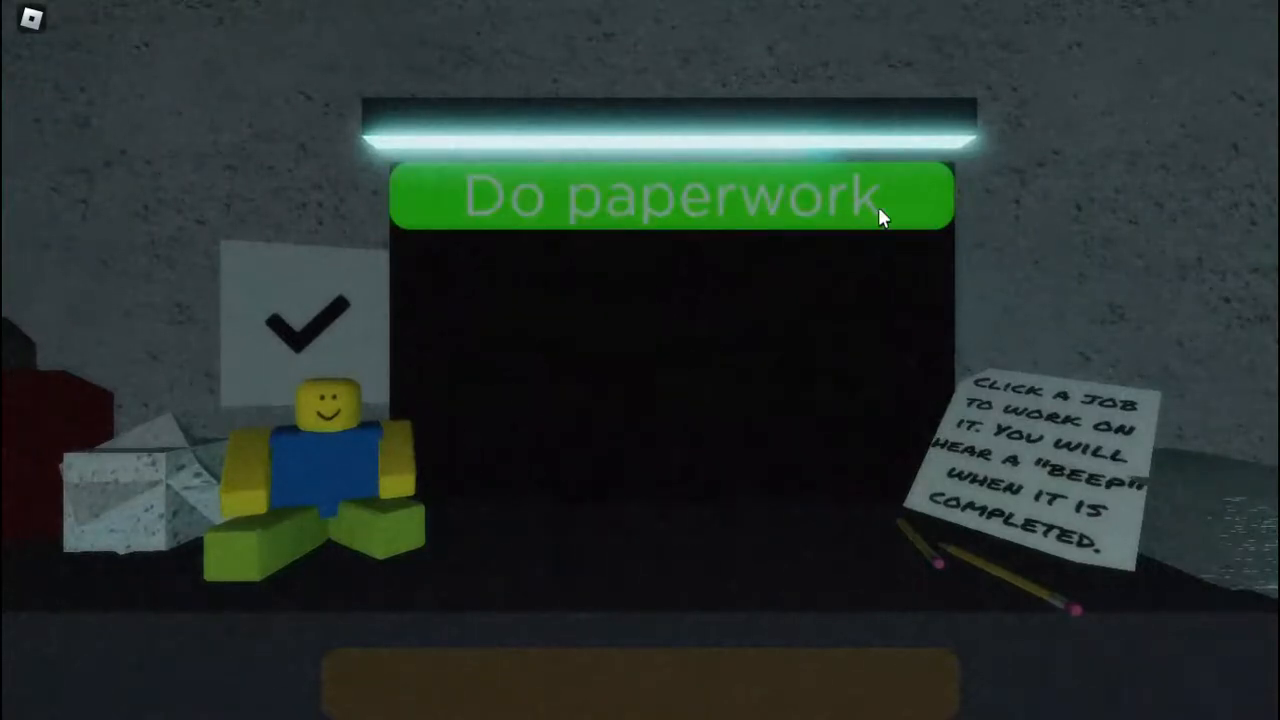
{"action": "left_click", "coordinate": [680, 198]}
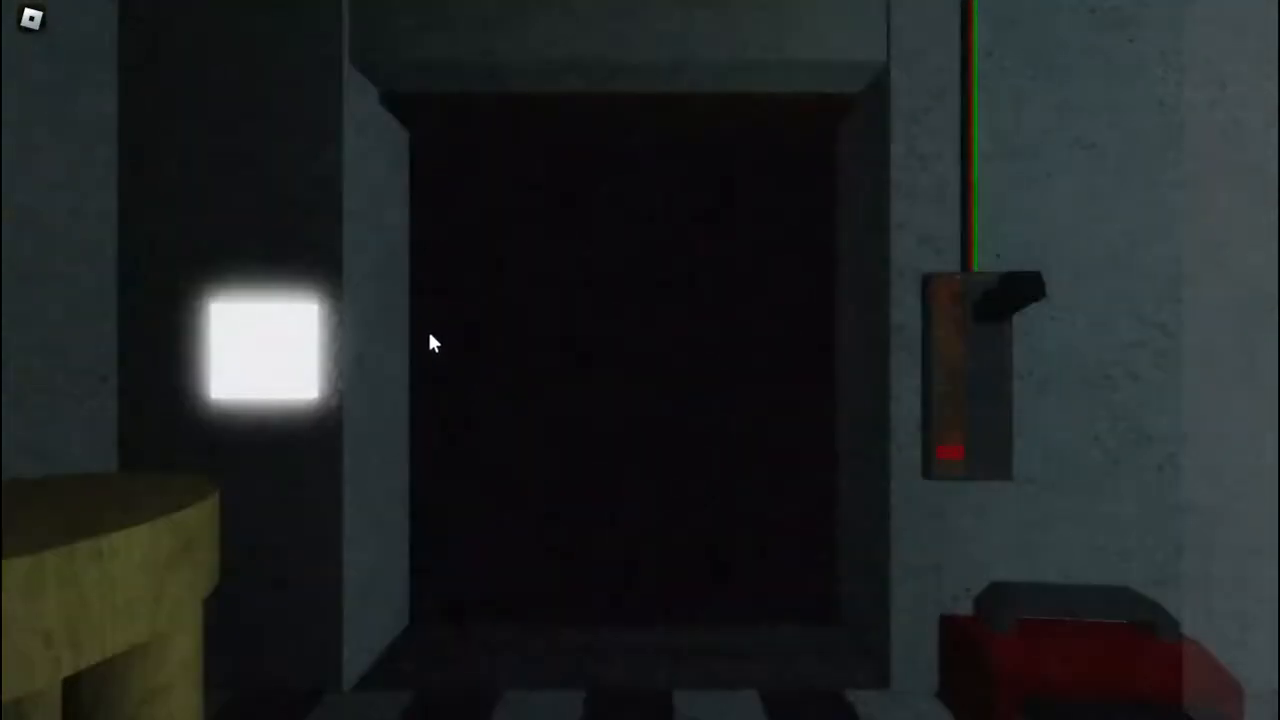
Step: Keep the door shut, then open it to reveal the suited figure down the hallway
{"action": "left_click", "coordinate": [268, 356]}
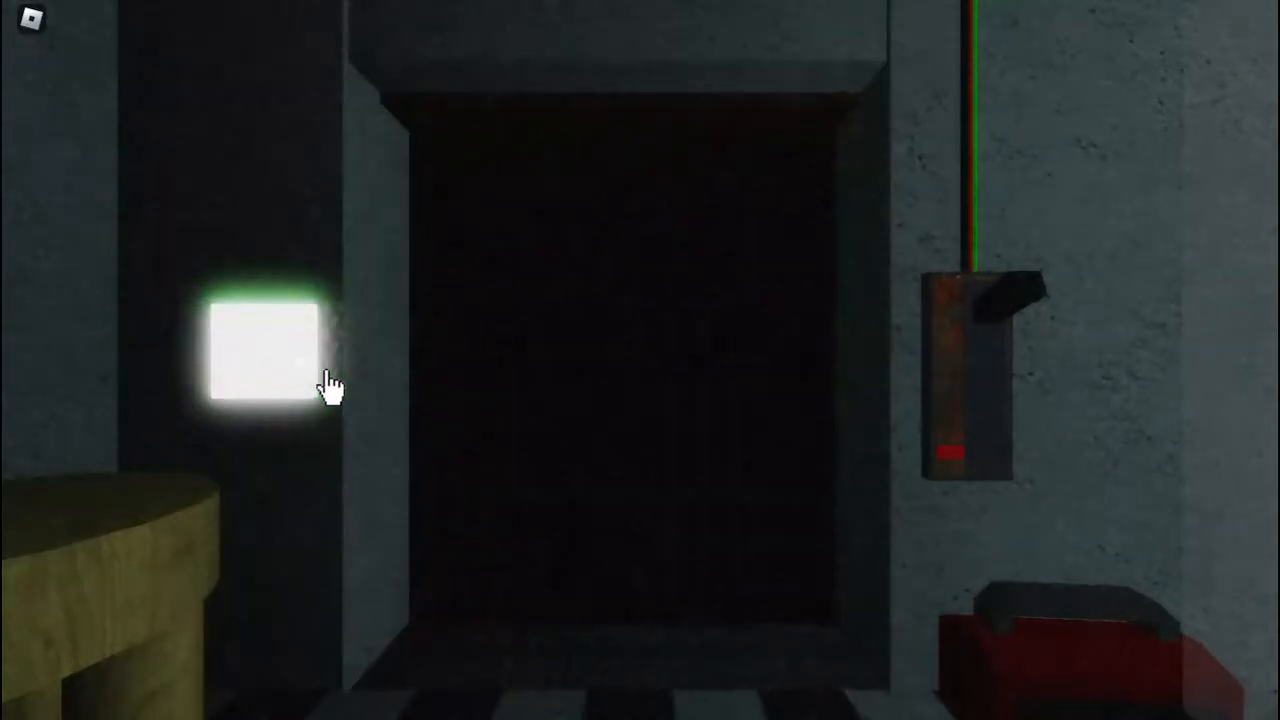
{"action": "left_click", "coordinate": [262, 356]}
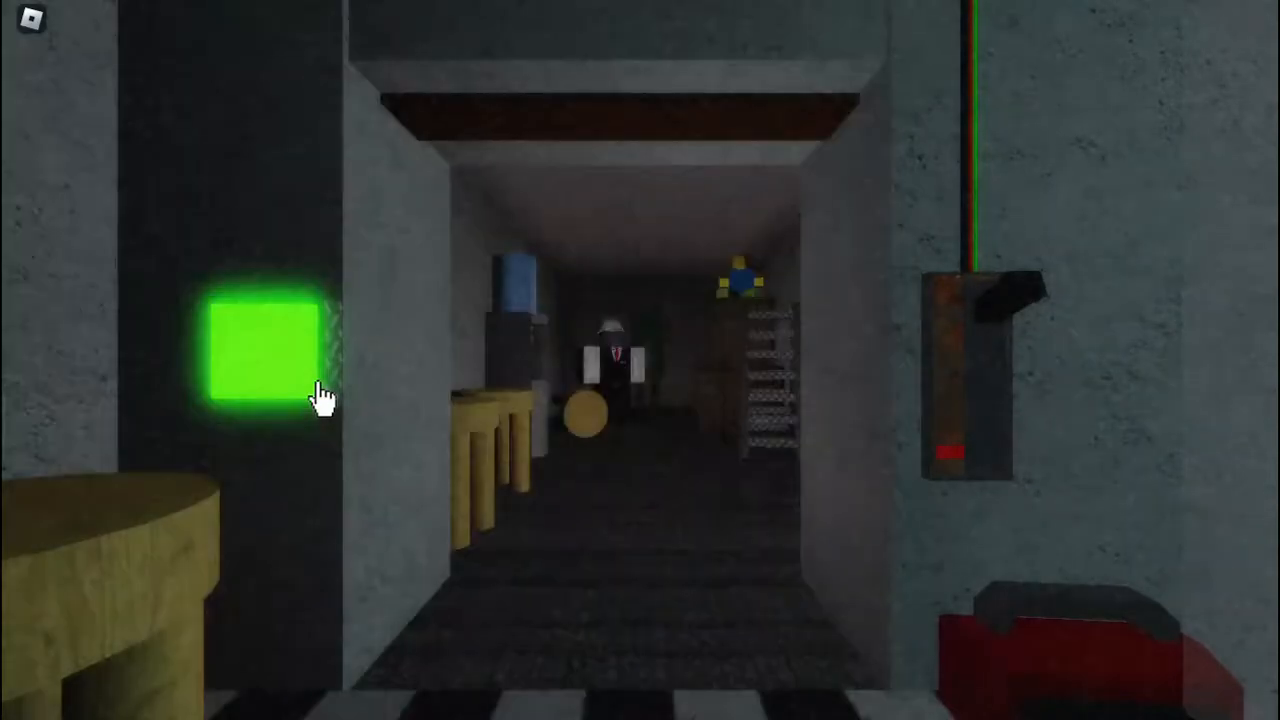
Step: Shut the door against the animatronic, then reopen it while it still waits
{"action": "left_click", "coordinate": [268, 344]}
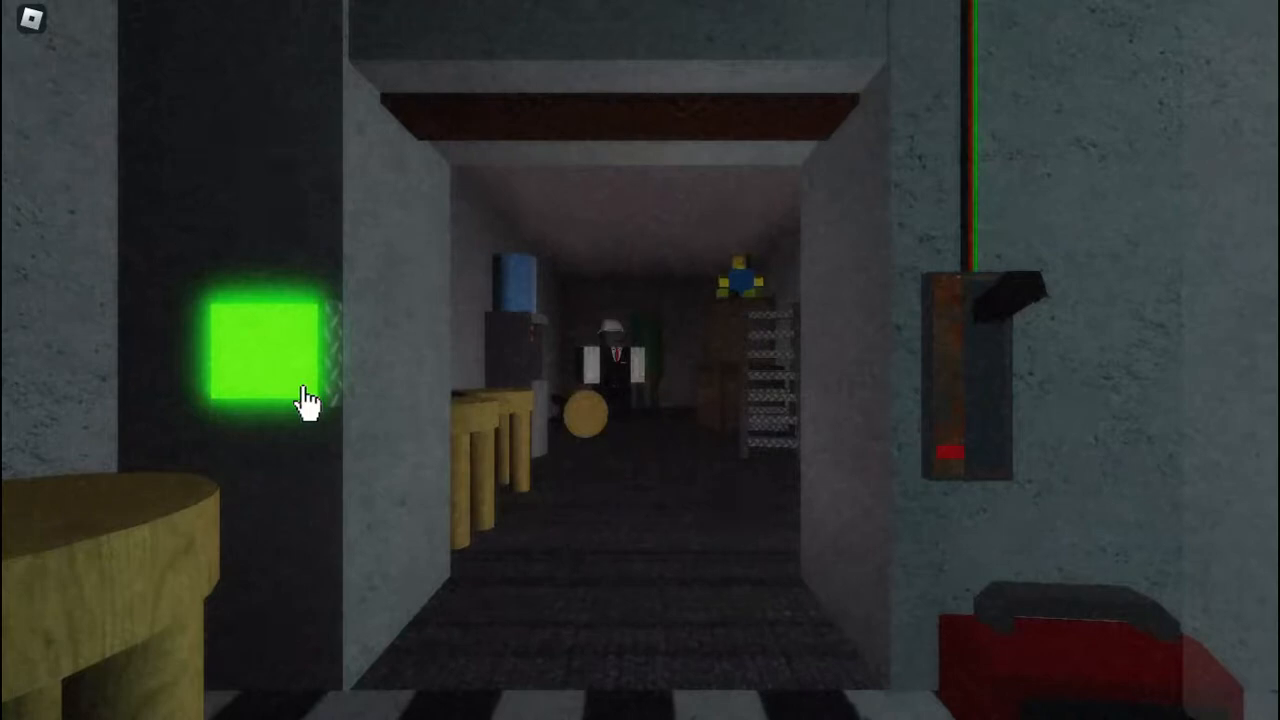
{"action": "mouse_move", "coordinate": [580, 424]}
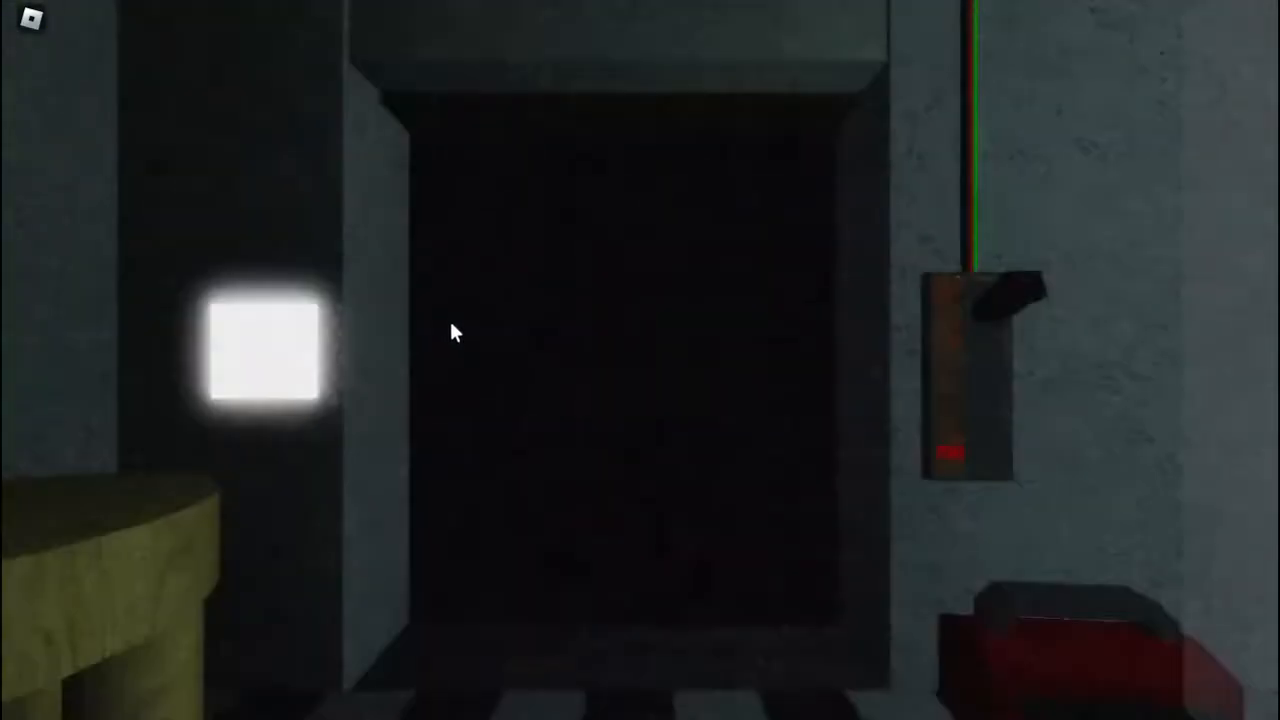
{"action": "mouse_move", "coordinate": [316, 384]}
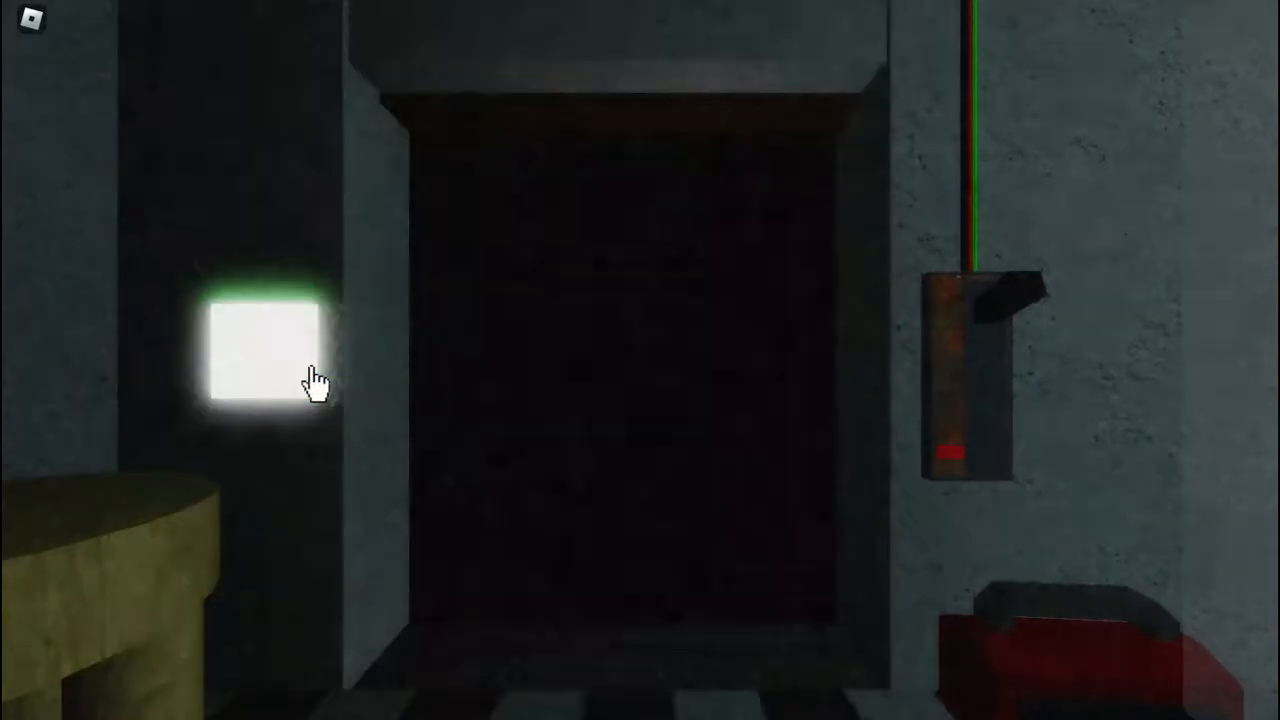
{"action": "left_click", "coordinate": [264, 350]}
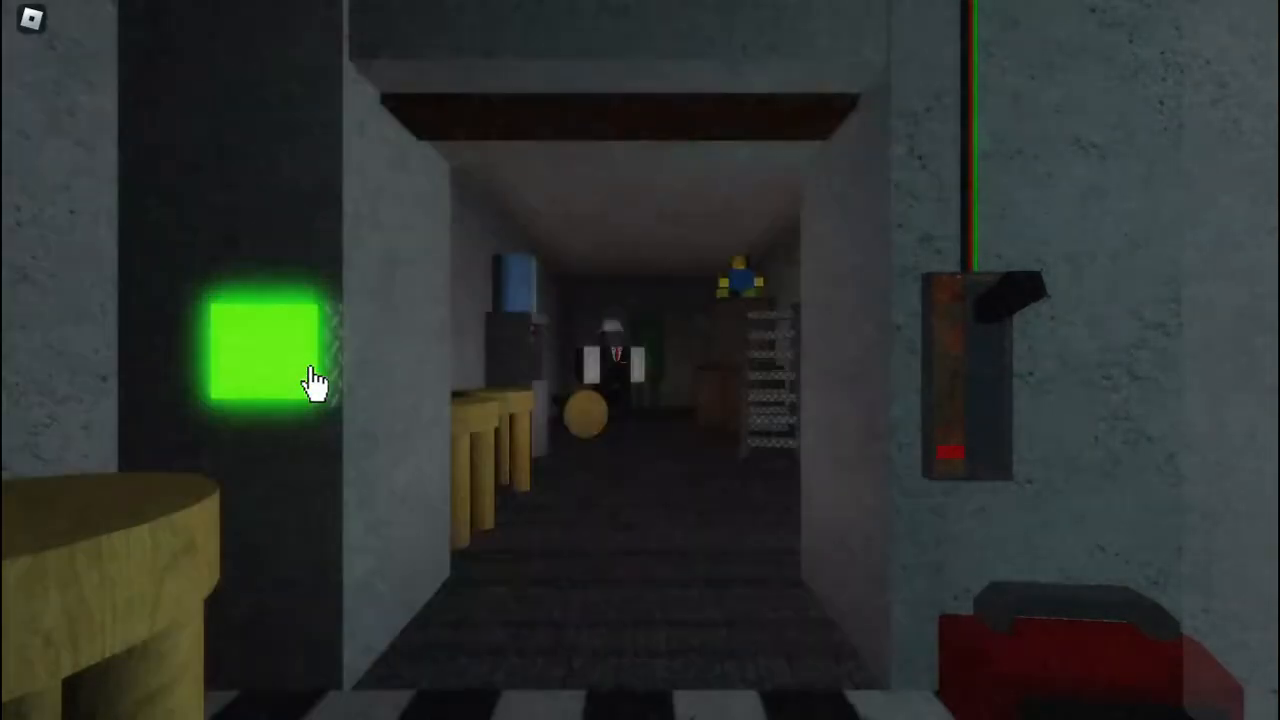